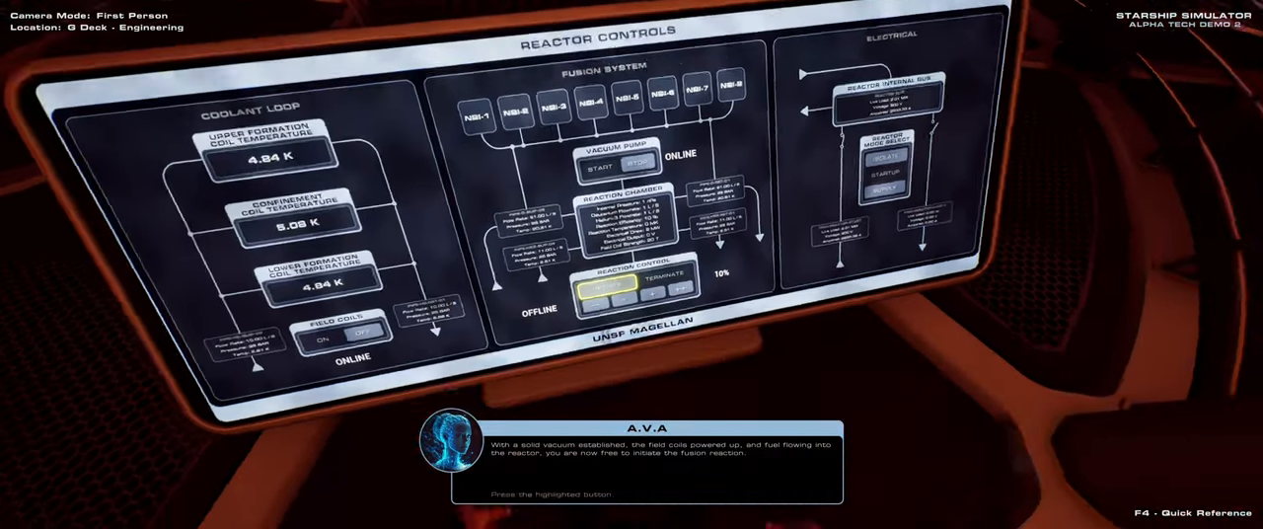
# Step: Press the Reaction Control button to initiate the fusion reaction
pyautogui.click(609, 287)
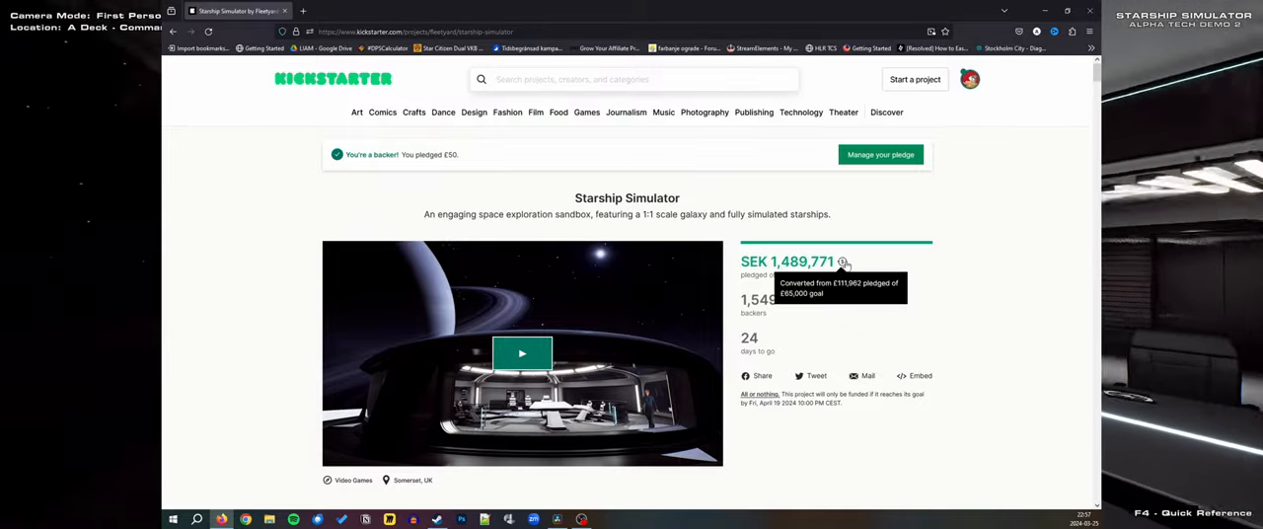
# Step: Scroll the Kickstarter page through the campaign's Story introduction
pyautogui.scroll(-3)
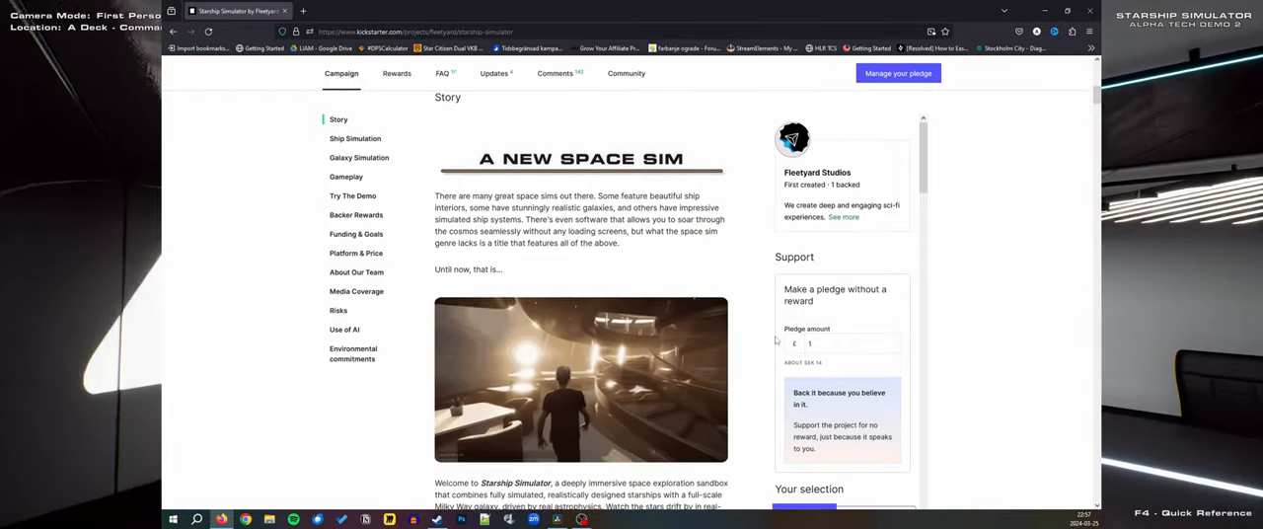
pyautogui.scroll(-3)
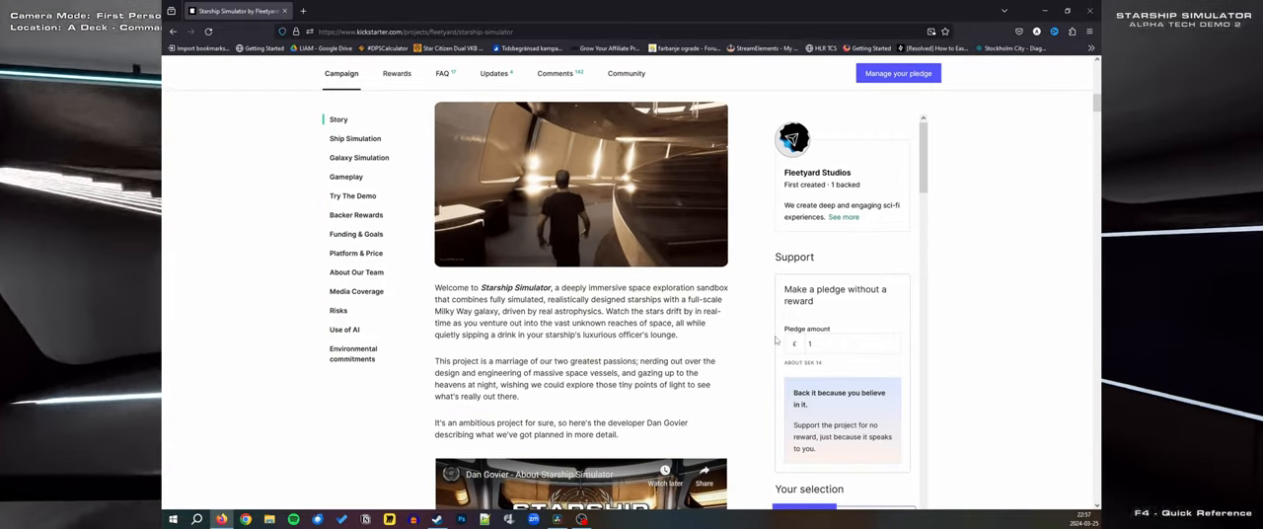
pyautogui.scroll(-3)
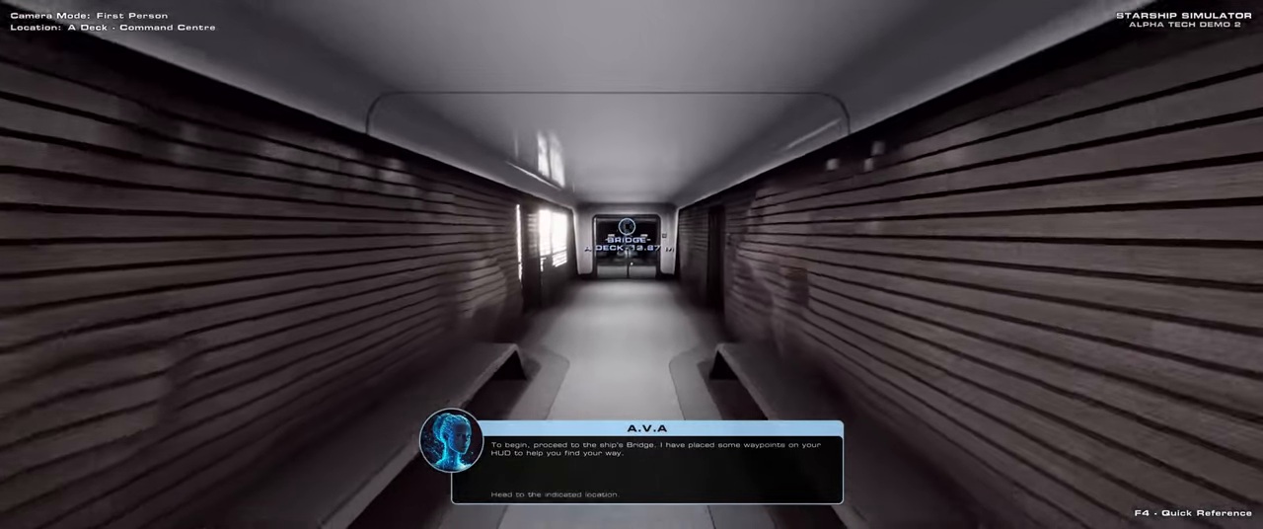
# Step: Walk forward along the A Deck corridor toward the Bridge waypoint
pyautogui.press('w')
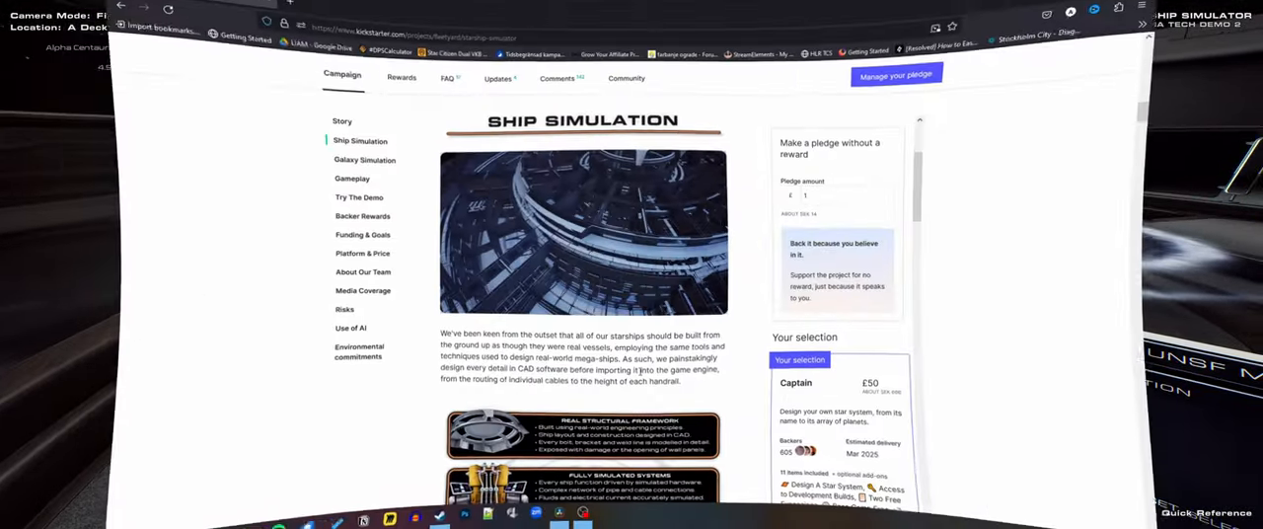
# Step: Scroll the Kickstarter page past Ship Simulation to the Galaxy Simulation section
pyautogui.scroll(-3)
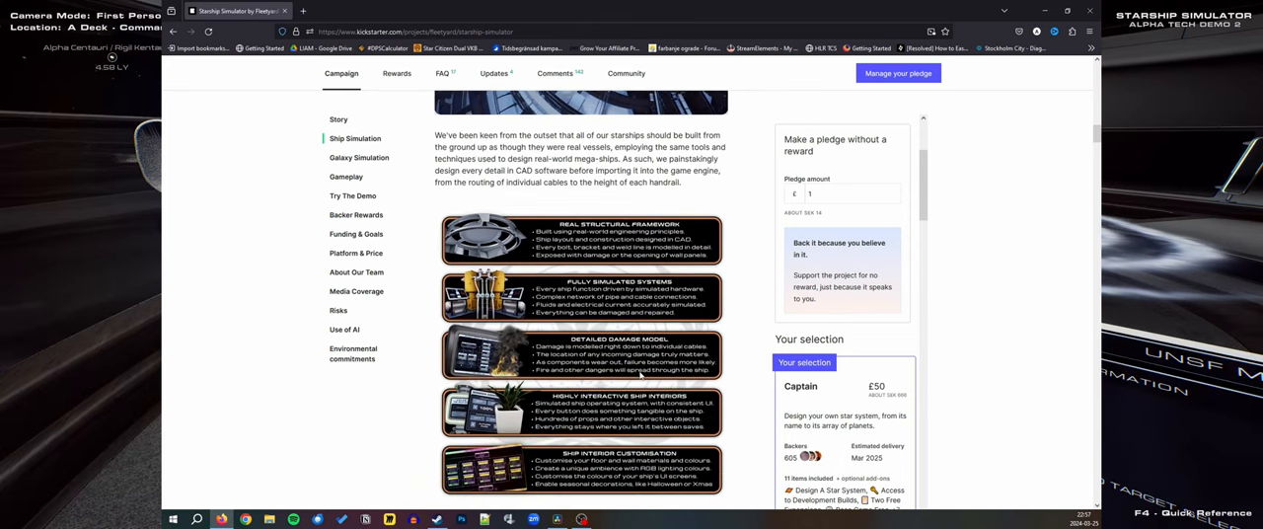
pyautogui.scroll(-3)
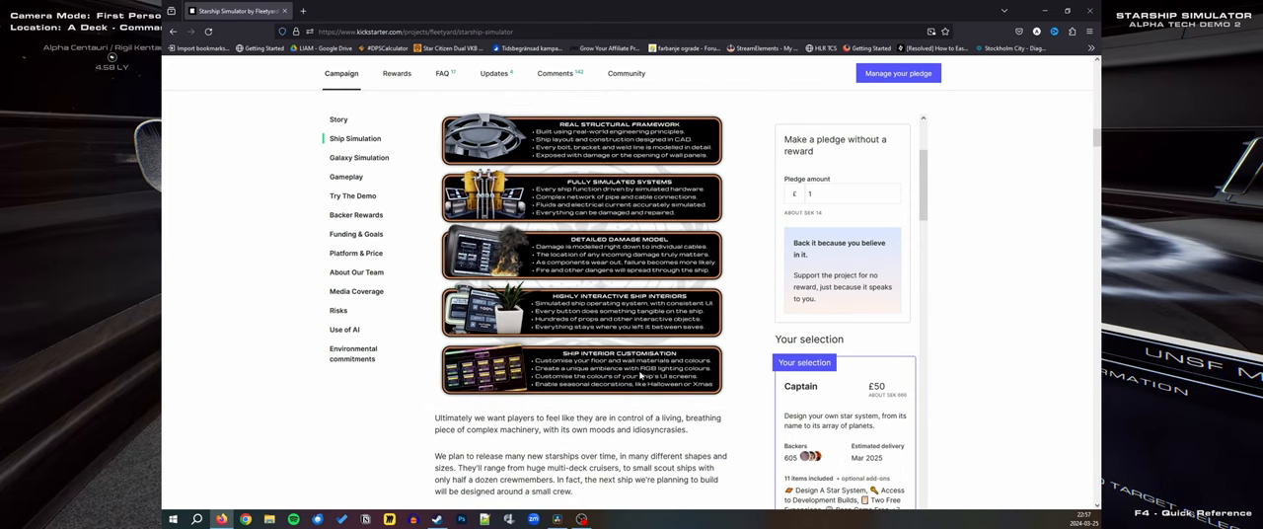
pyautogui.scroll(-3)
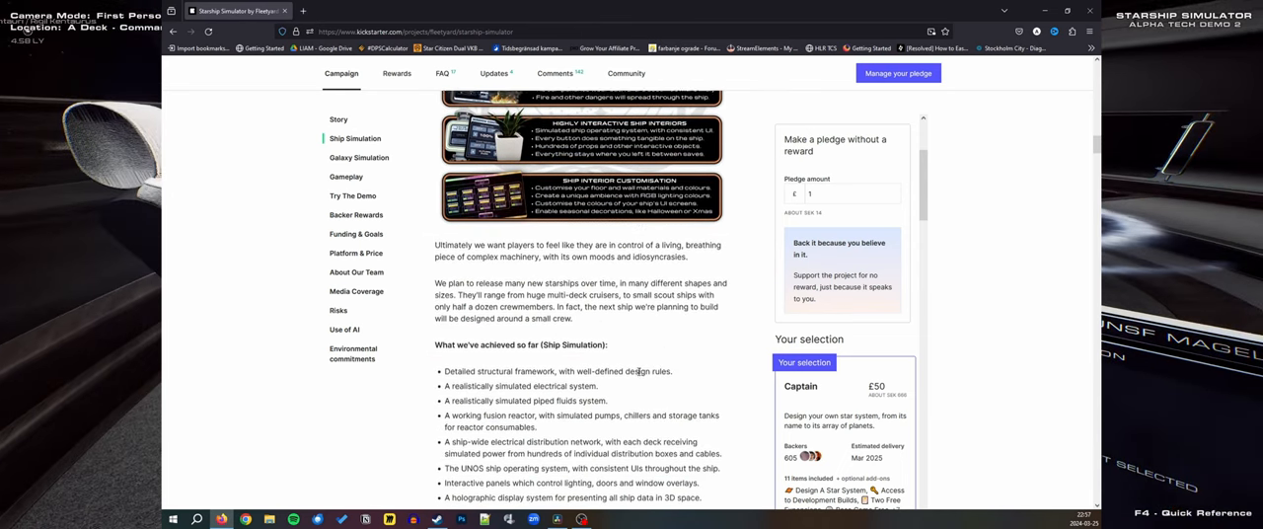
pyautogui.click(358, 158)
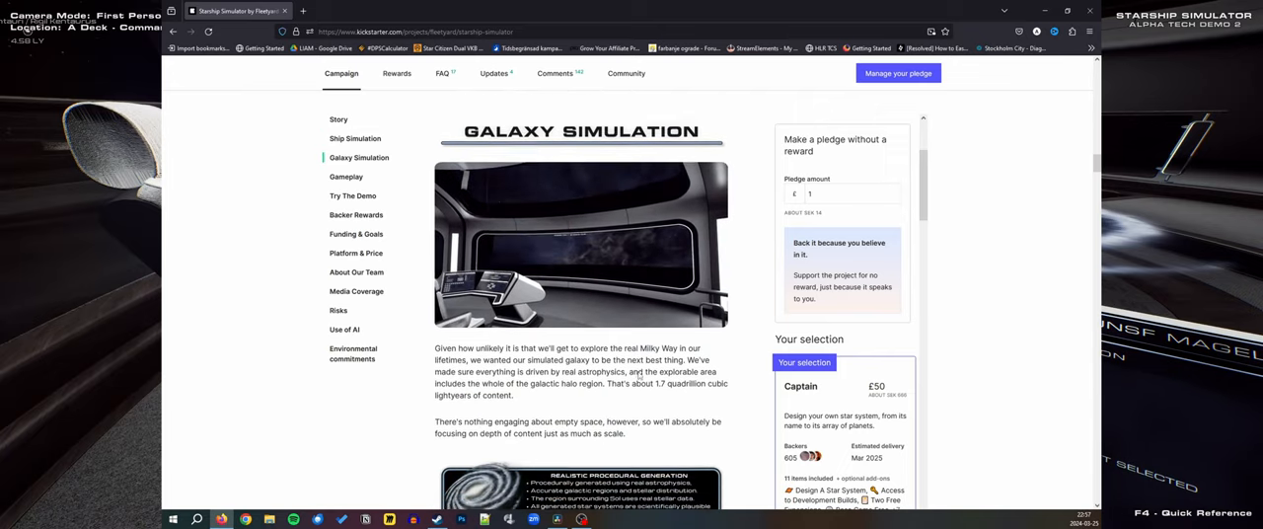
pyautogui.scroll(-3)
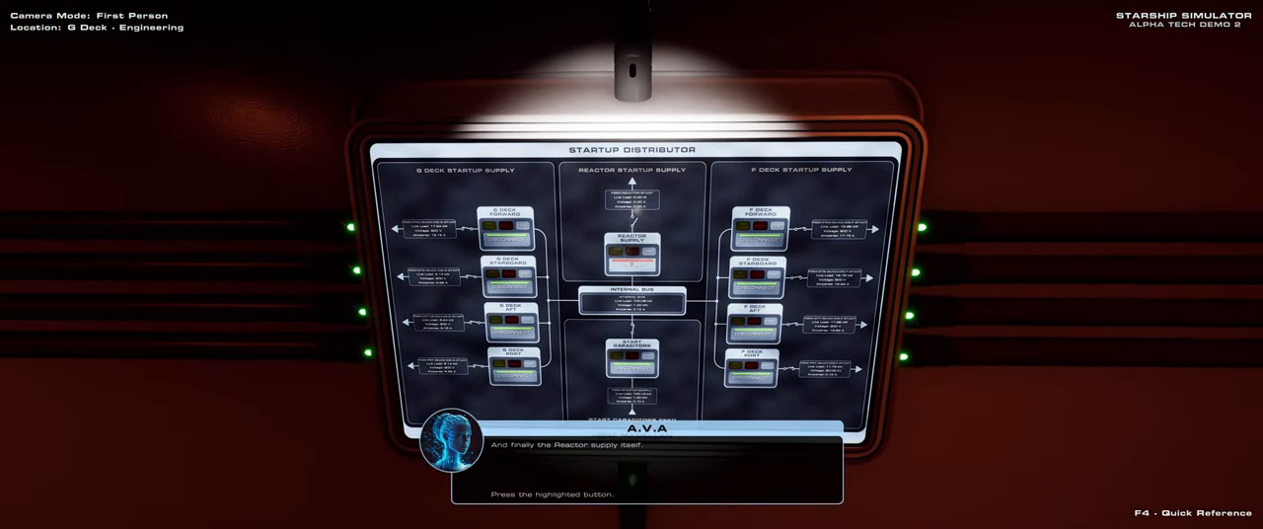
# Step: Power the Reactor startup supply, then head out toward Cryogenic Storage
pyautogui.click(631, 261)
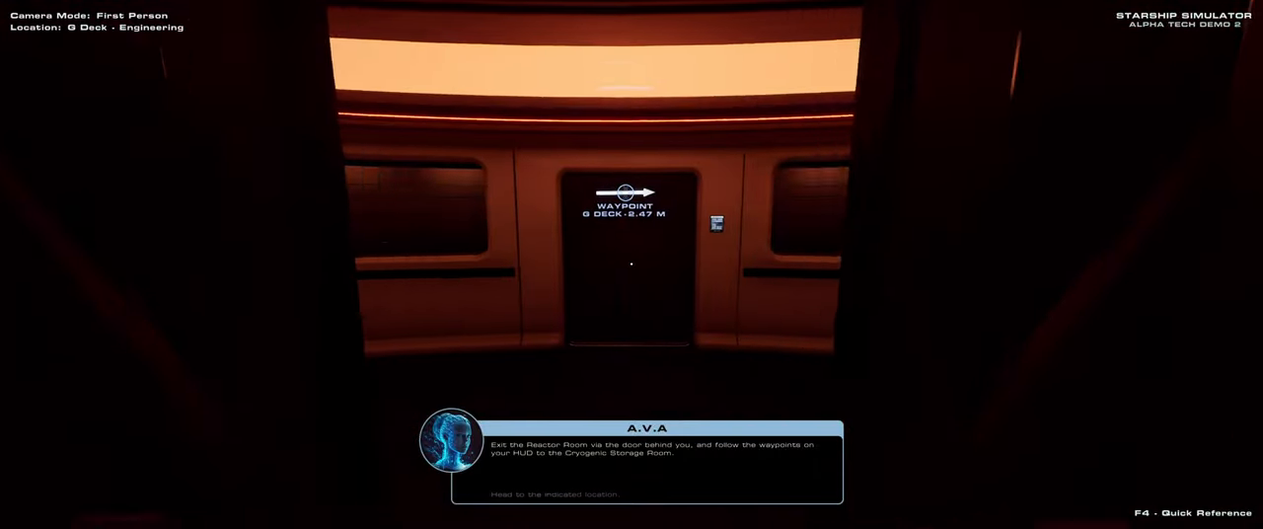
pyautogui.press('w')
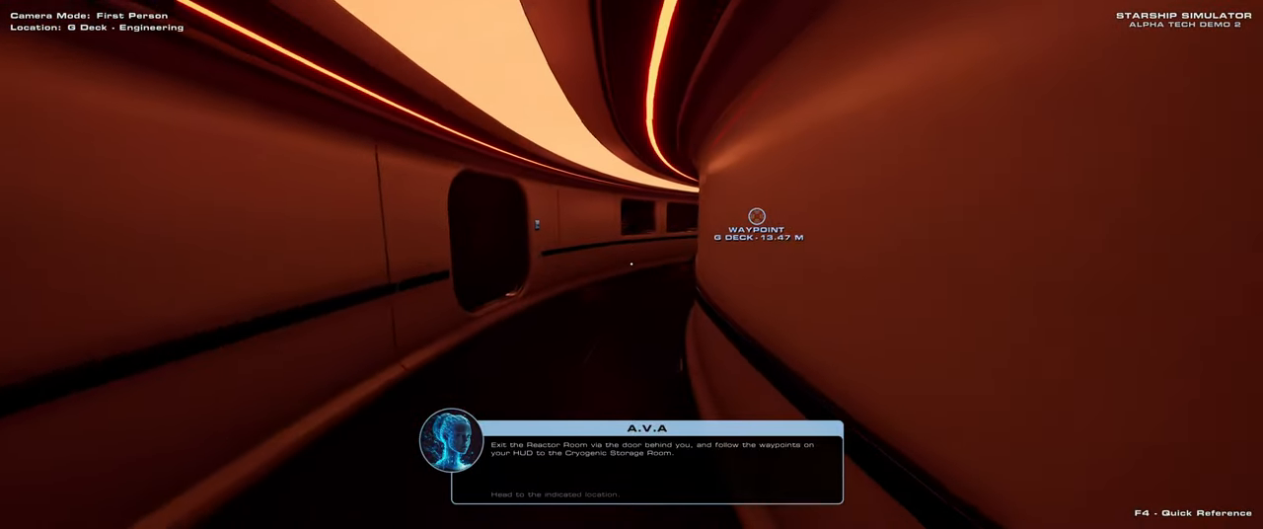
# Step: Walk the curved G Deck corridor toward the Cryogenic Storage coolant valves
pyautogui.press('w')
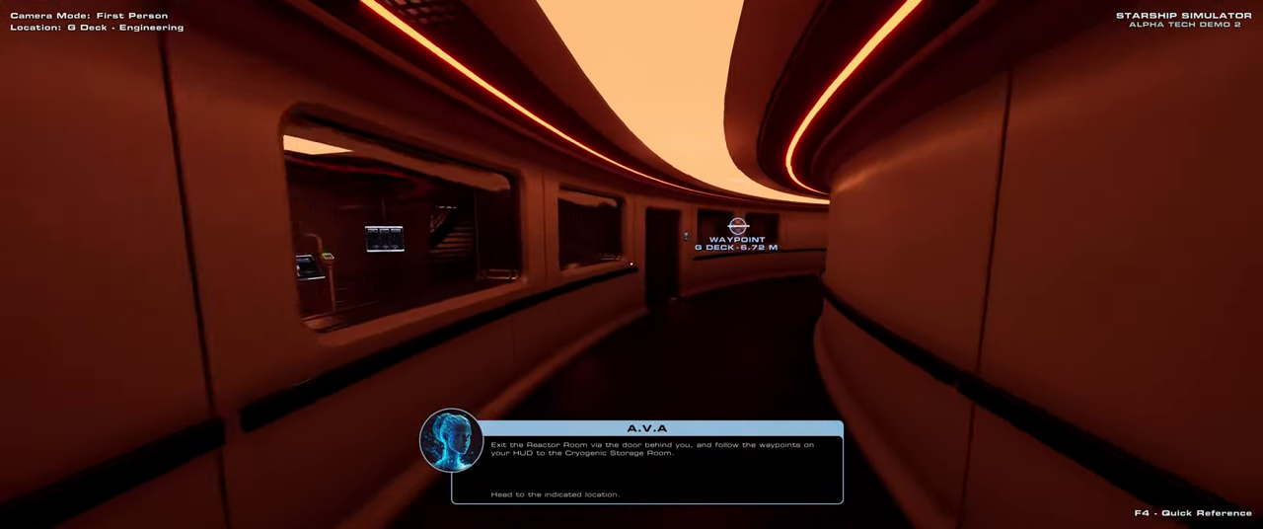
pyautogui.moveTo(631, 264)
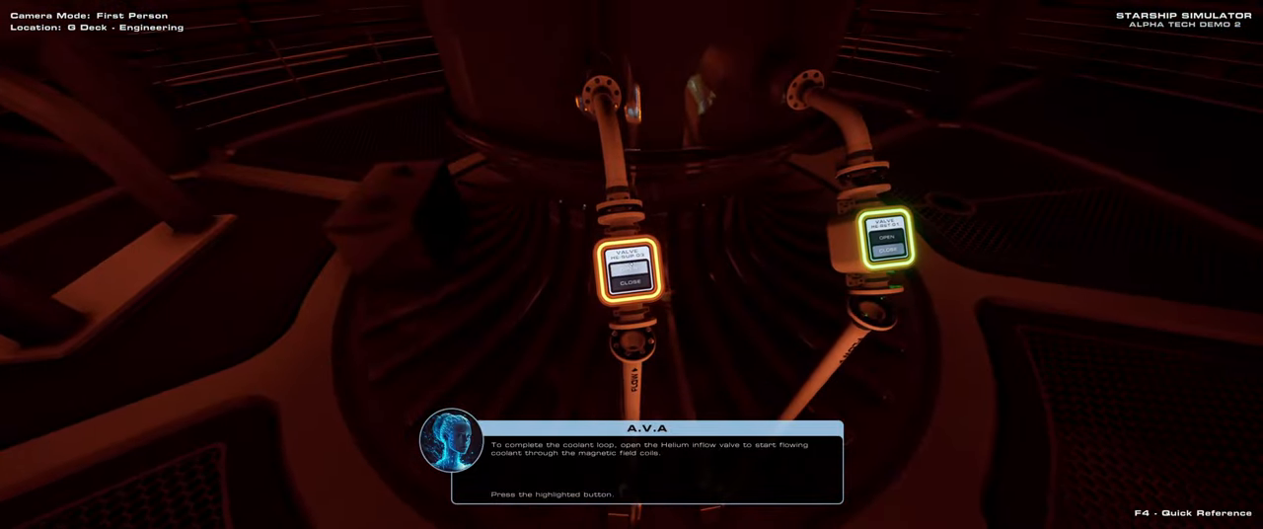
# Step: Open the Helium inflow valve to start the coolant loop
pyautogui.click(628, 283)
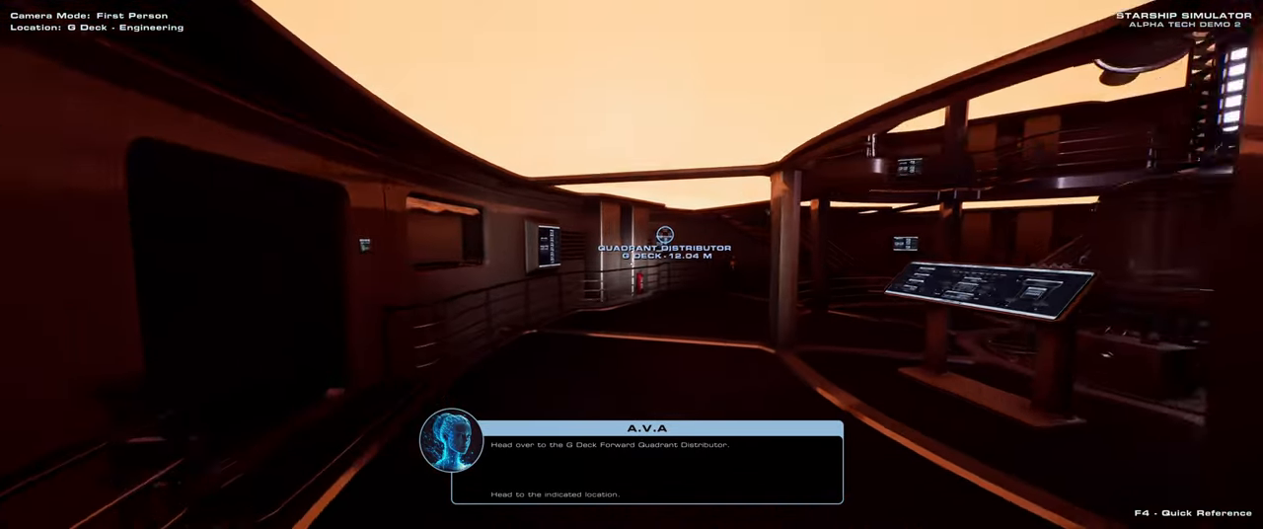
# Step: Walk to the G Deck Forward Quadrant Distributor and use its wall panel
pyautogui.press('w')
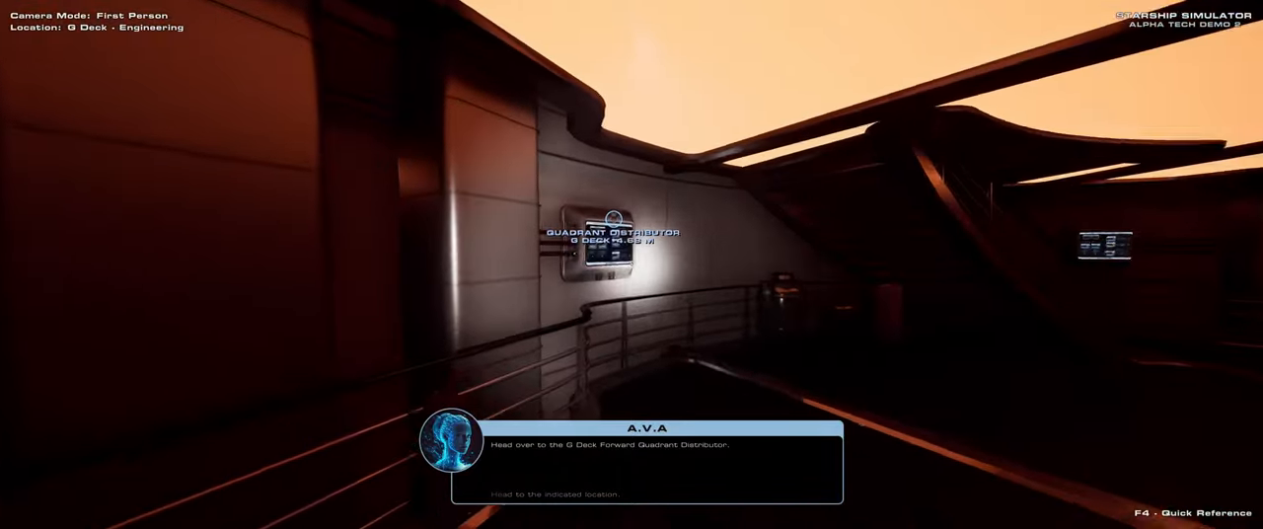
pyautogui.click(605, 242)
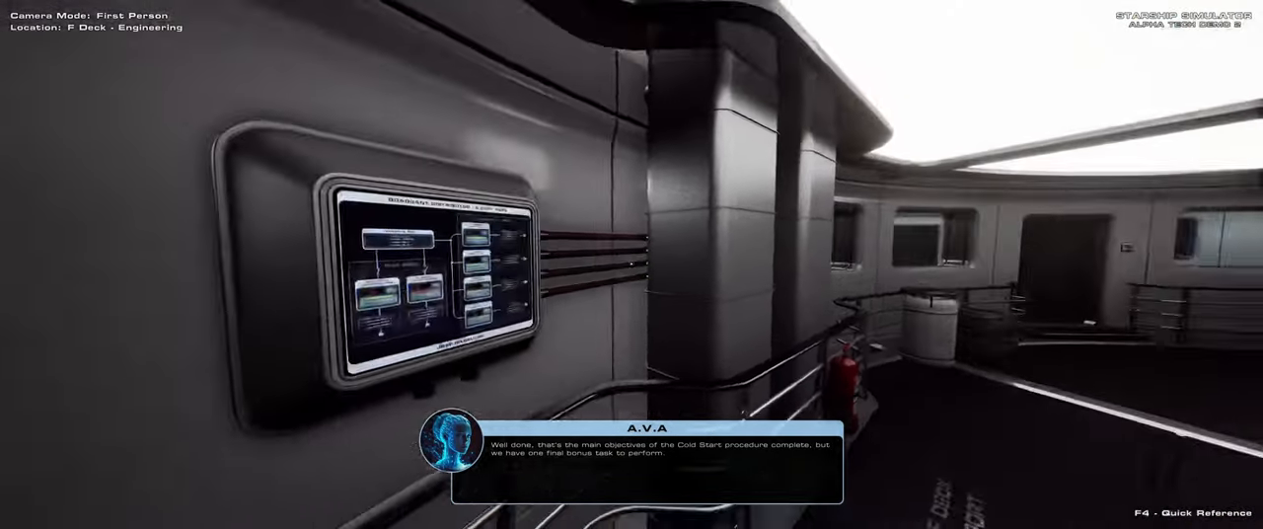
pyautogui.moveTo(632, 264)
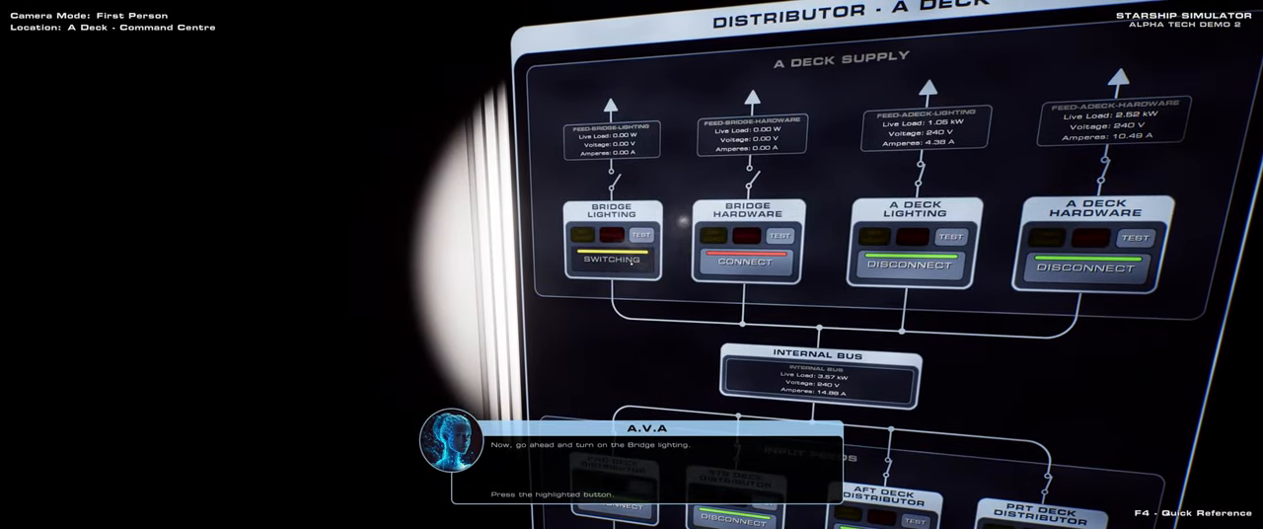
# Step: Turn on the Bridge lighting to finish the bonus task
pyautogui.click(610, 260)
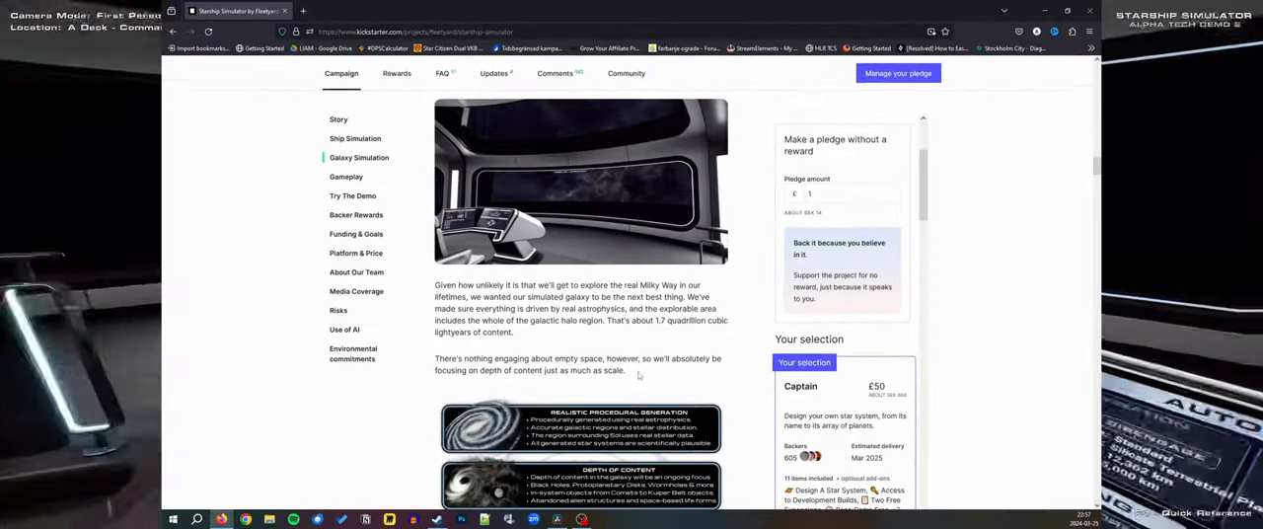
# Step: Scroll past Gameplay and Try The Demo to the Backer Rewards heading
pyautogui.scroll(-3)
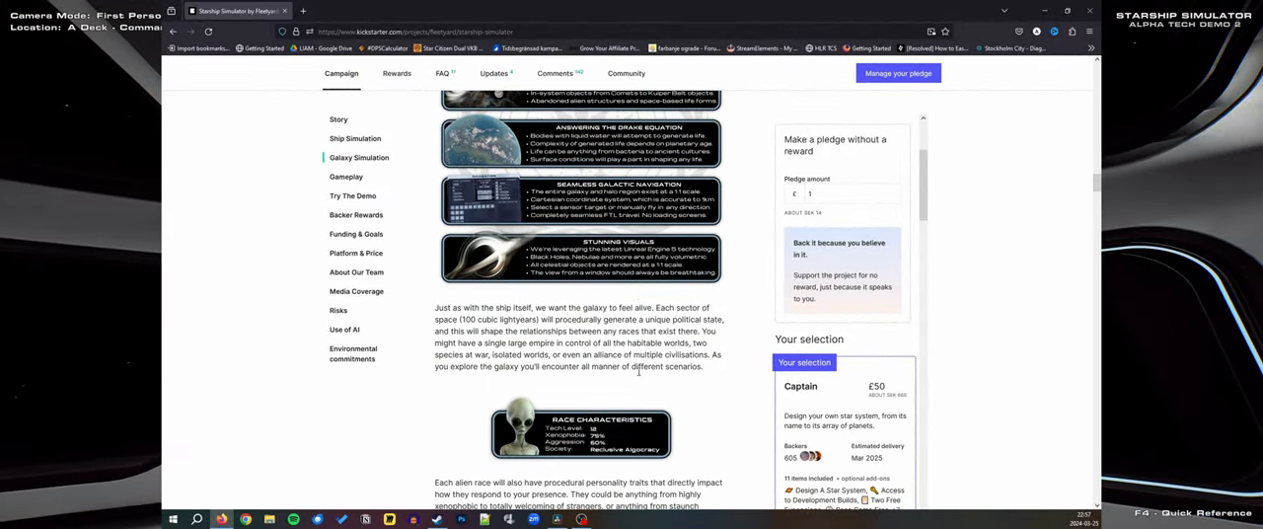
pyautogui.scroll(-3)
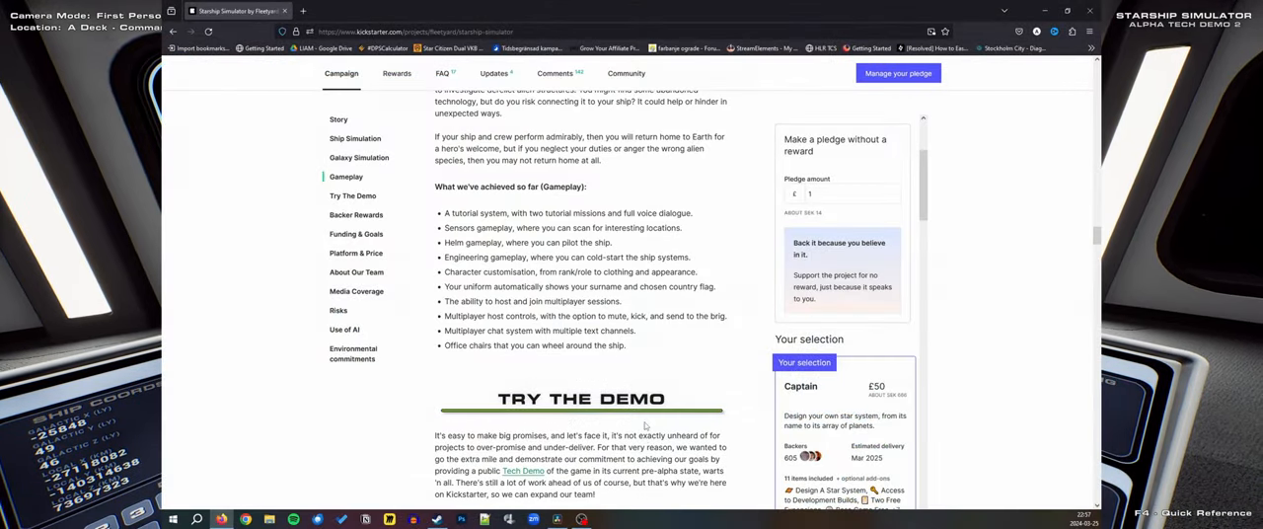
pyautogui.scroll(-3)
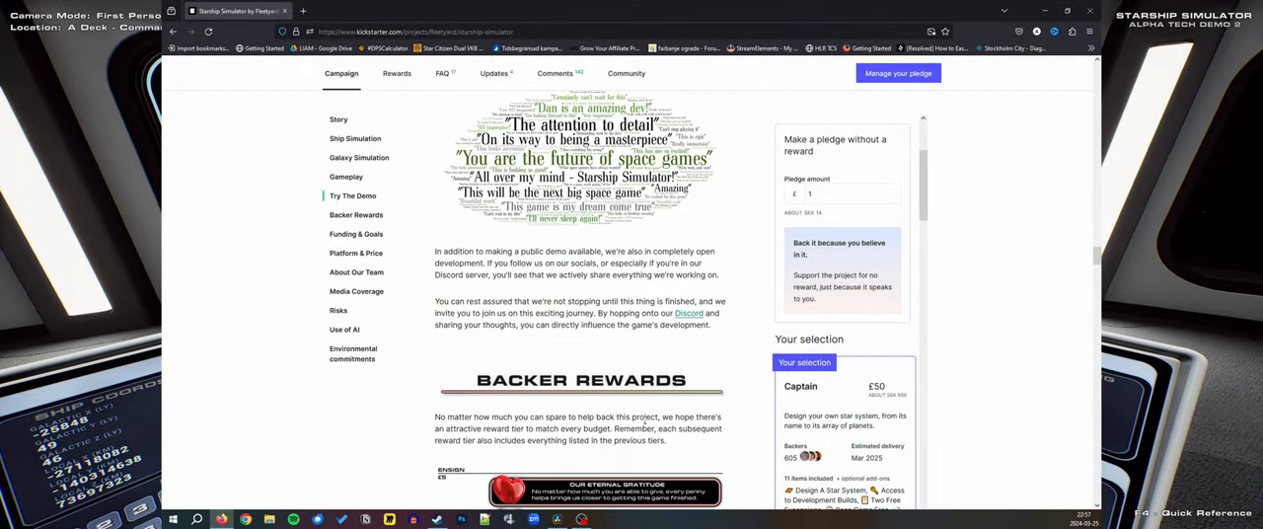